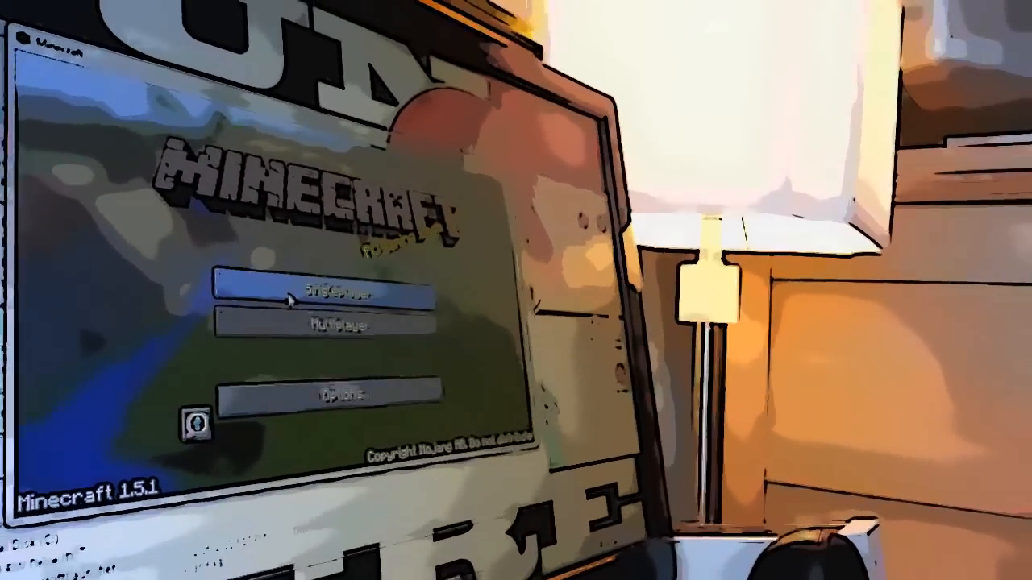
Start a new singleplayer world, reaching the Create New World setup screen.
left_click(329, 293)
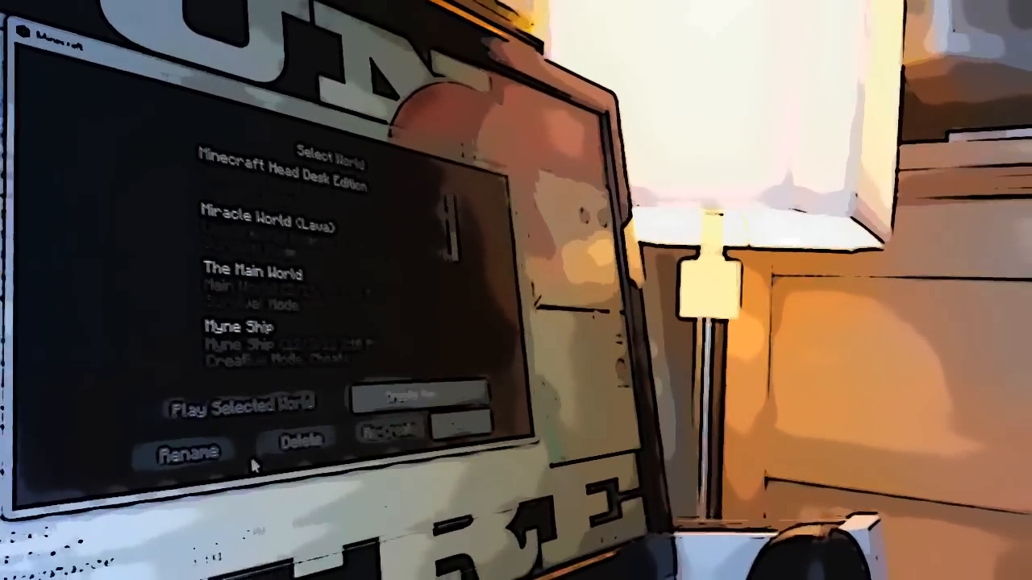
left_click(416, 395)
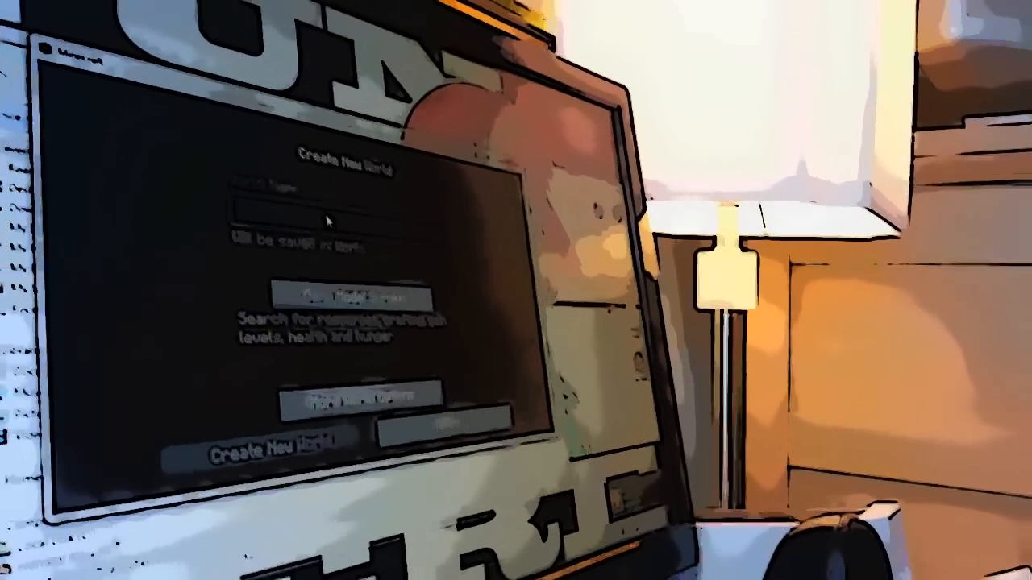
Name the world 'lego world' and switch its game mode to Creative.
type("Le")
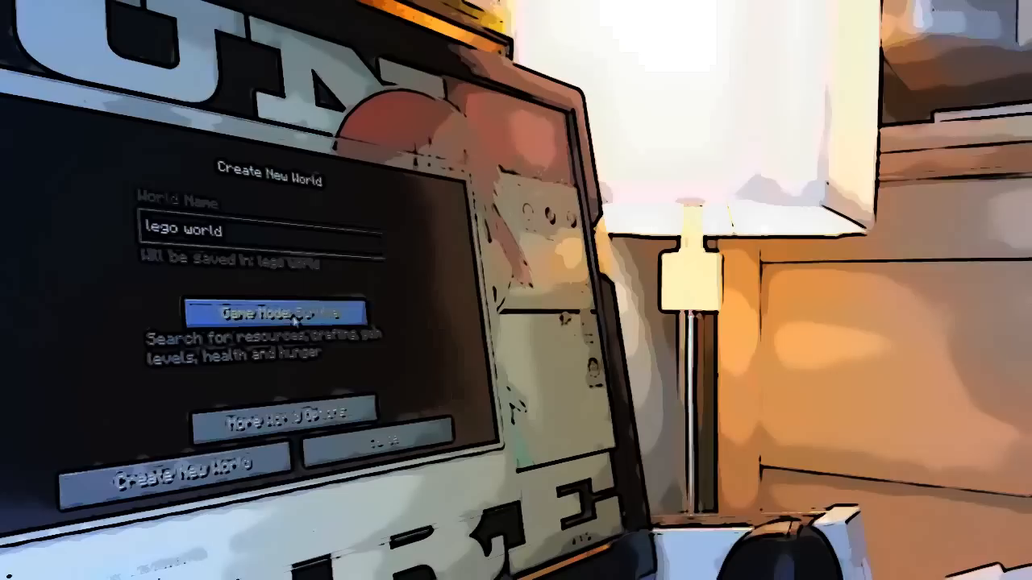
left_click(285, 313)
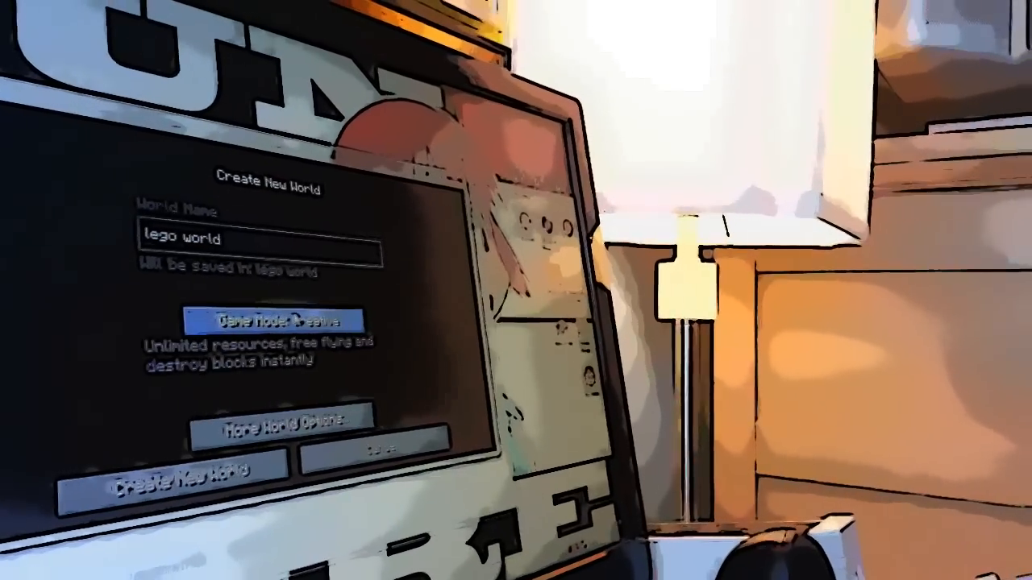
Enter the seed 'legos' in More World Options and create the world.
left_click(287, 425)
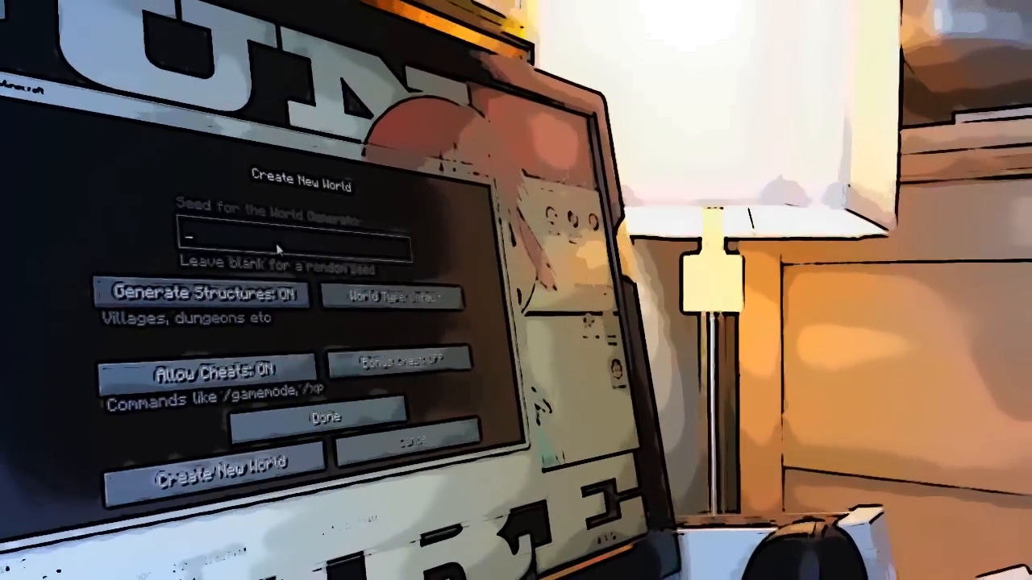
type("legos")
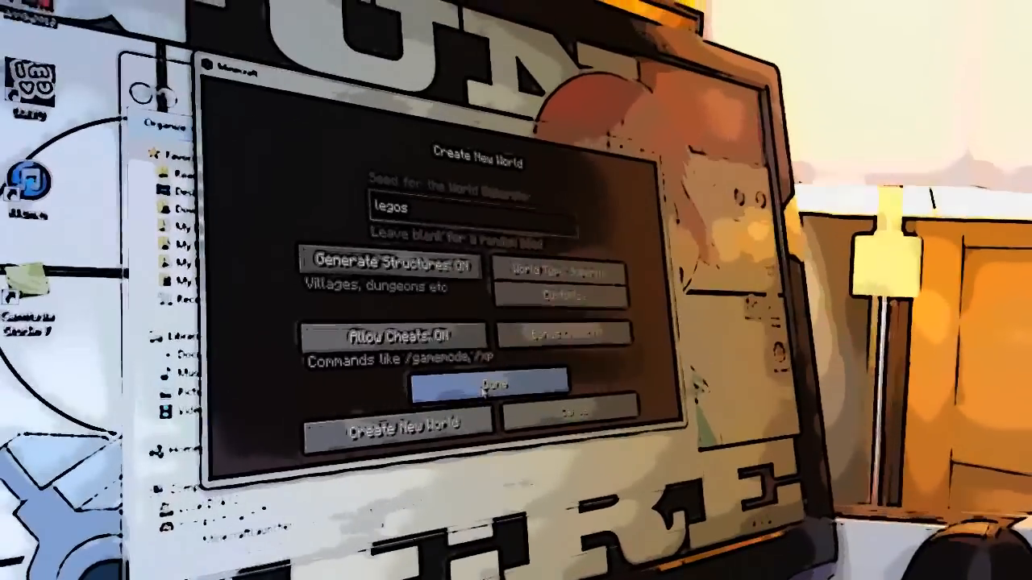
left_click(497, 386)
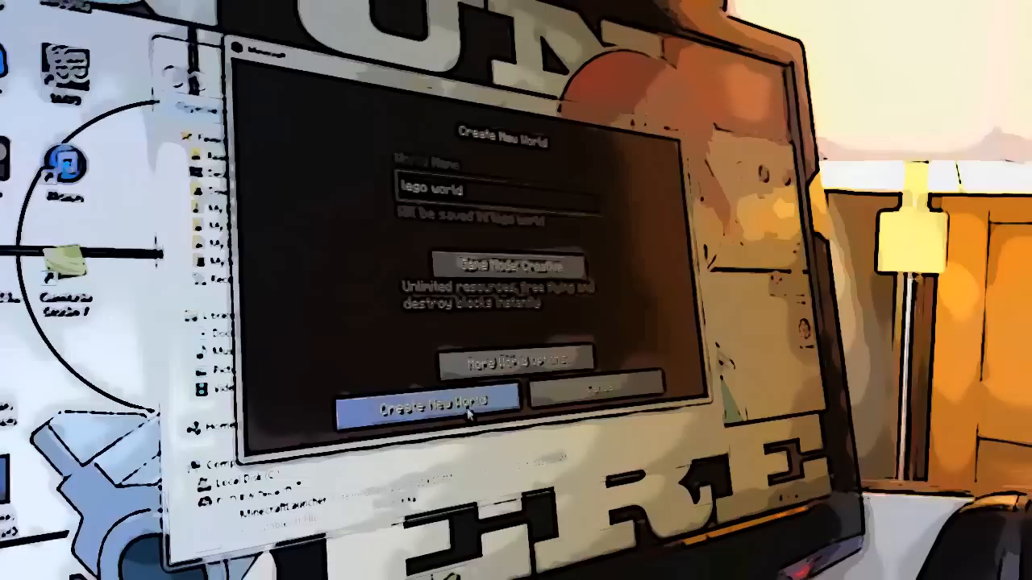
left_click(429, 403)
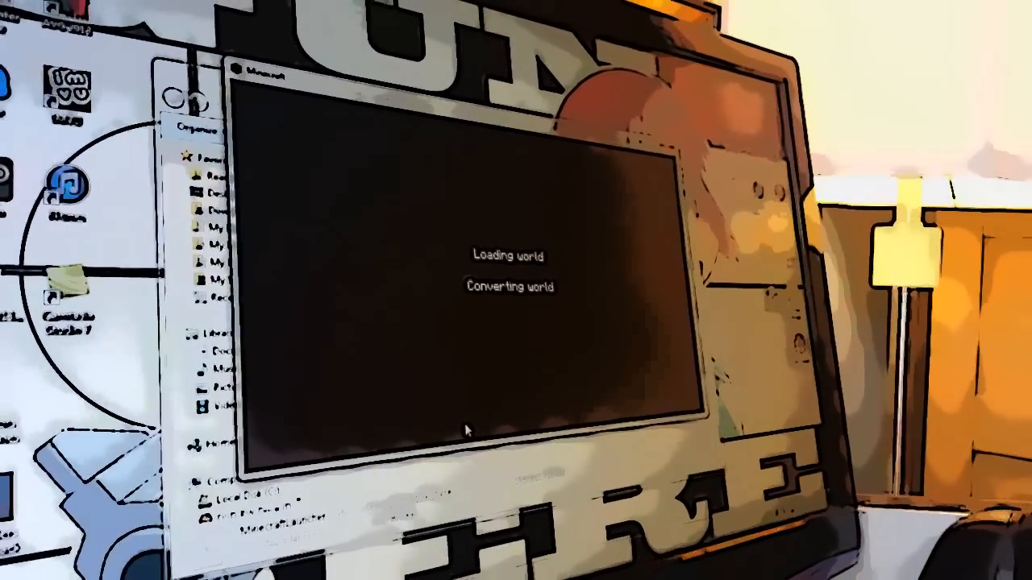